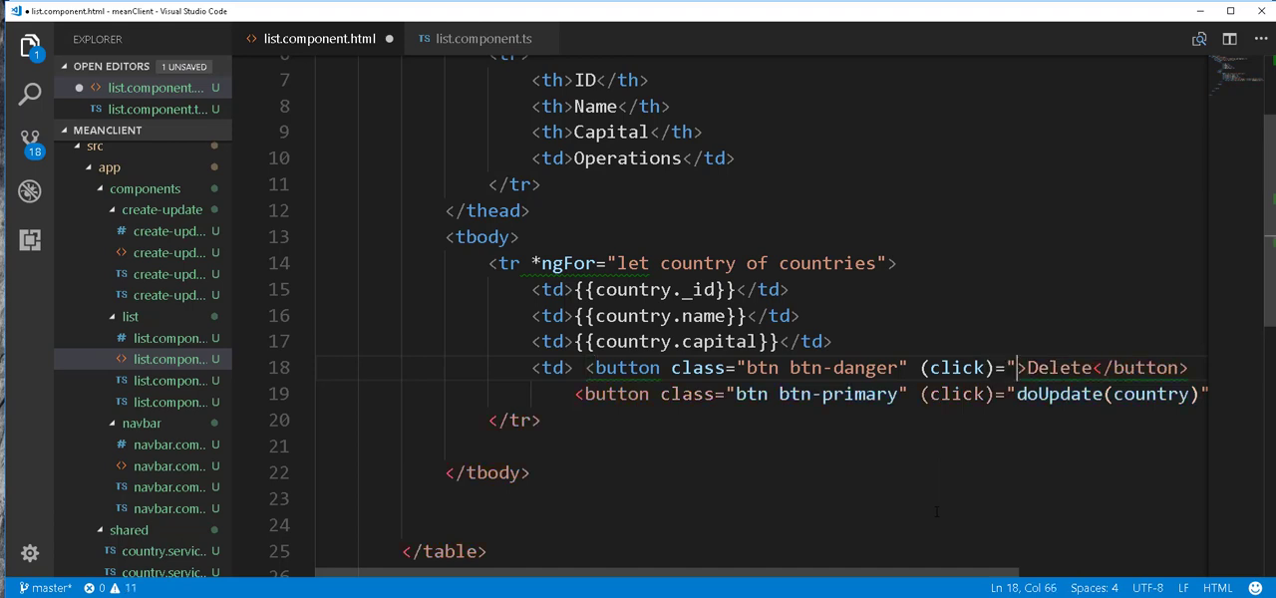
Bind the Delete button's (click) to doDelete(country) in list.component.html.
{"action": "type", "text": "doD"}
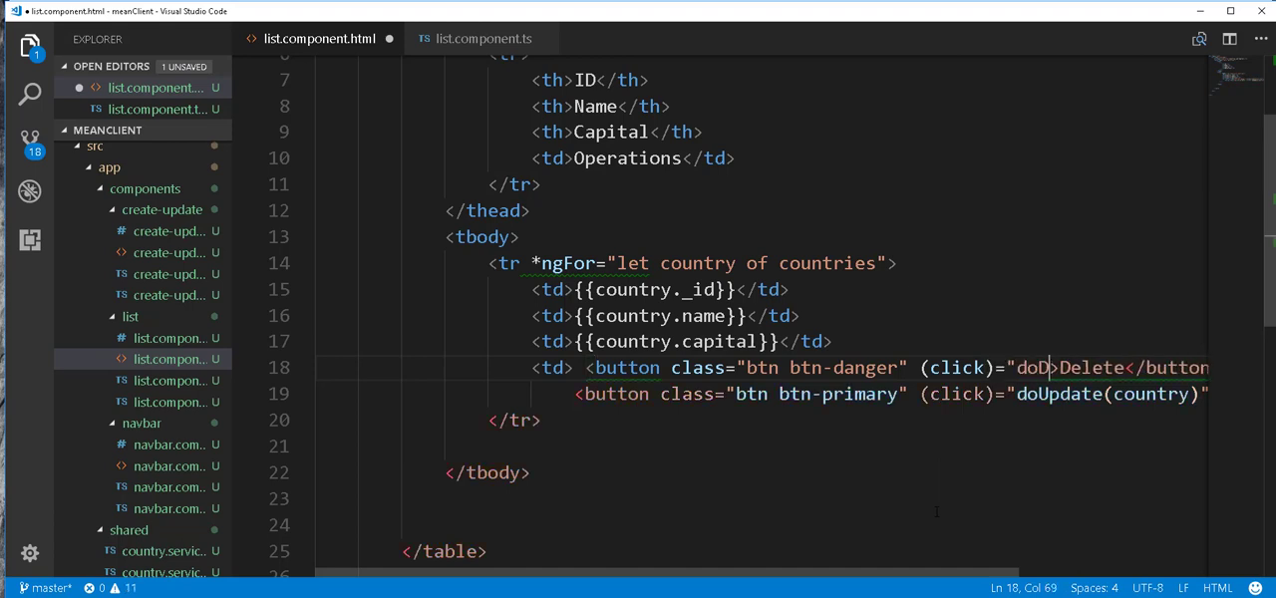
{"action": "type", "text": "elete("}
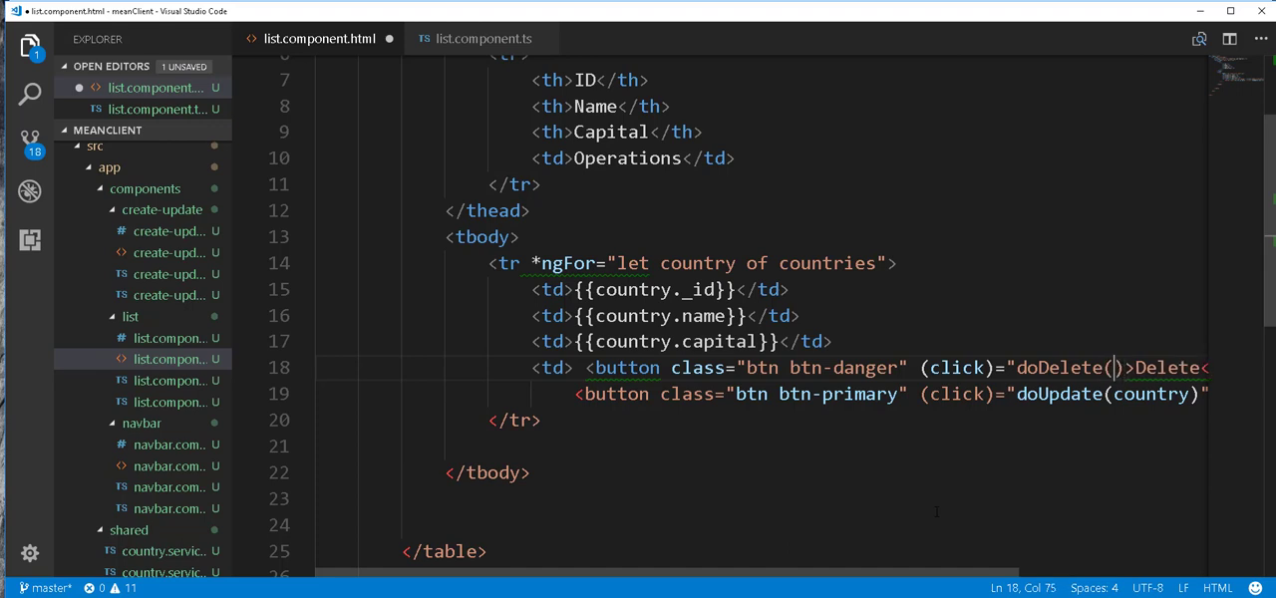
{"action": "type", "text": "country"}
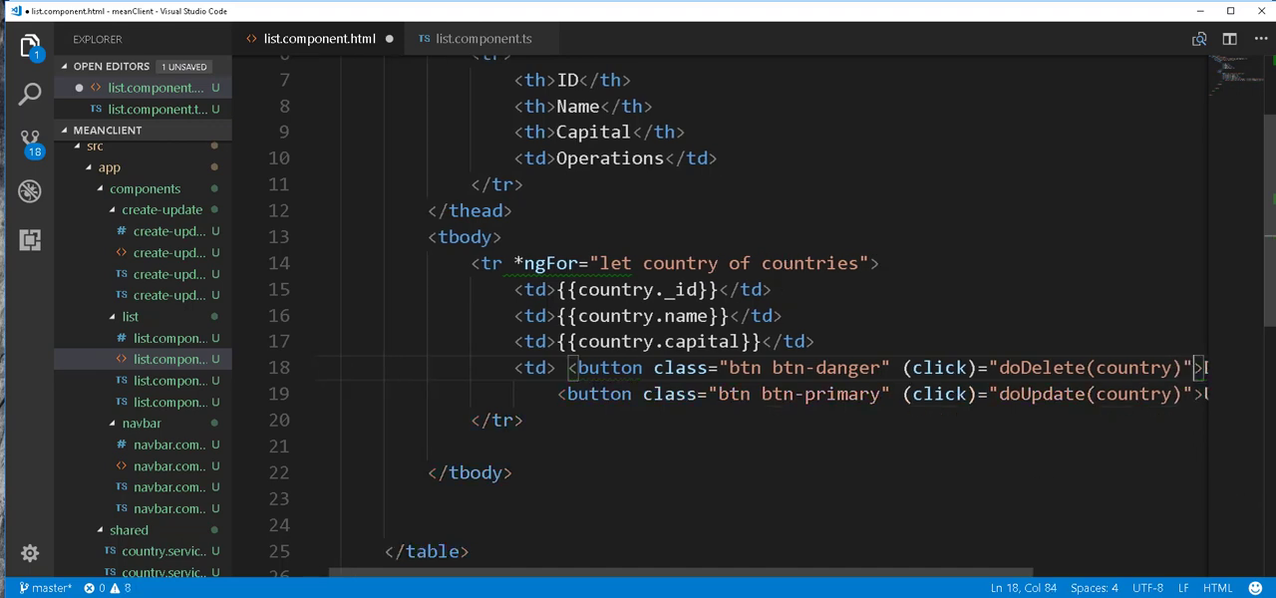
{"action": "double_click", "coordinate": [1041, 367]}
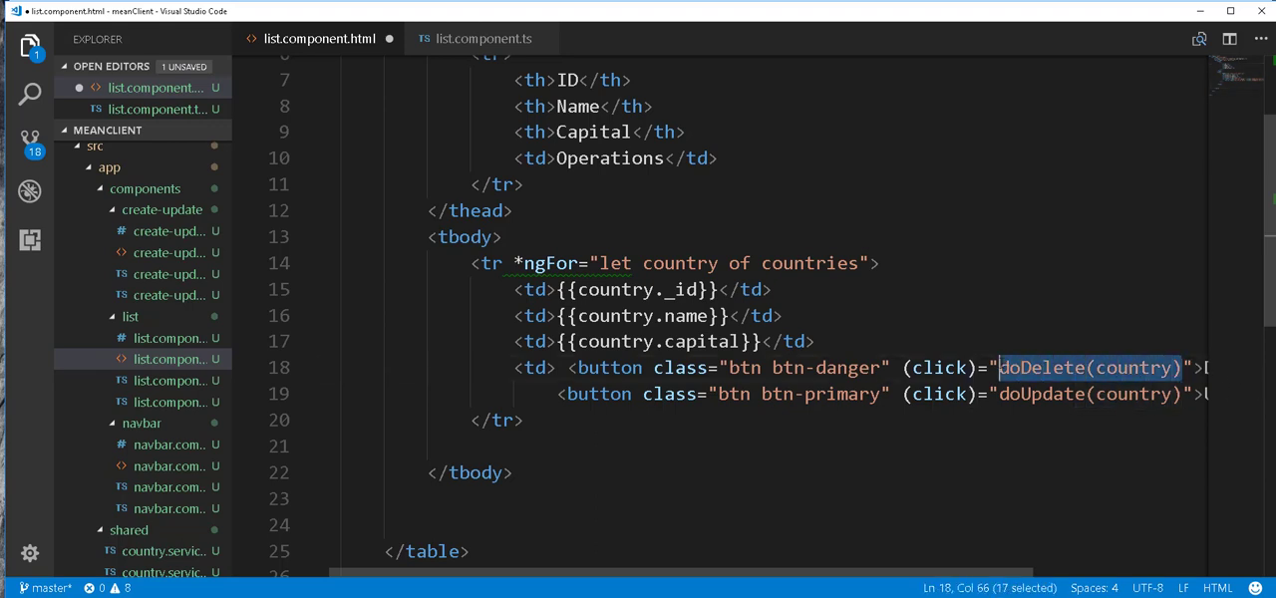
{"action": "left_click", "coordinate": [483, 38]}
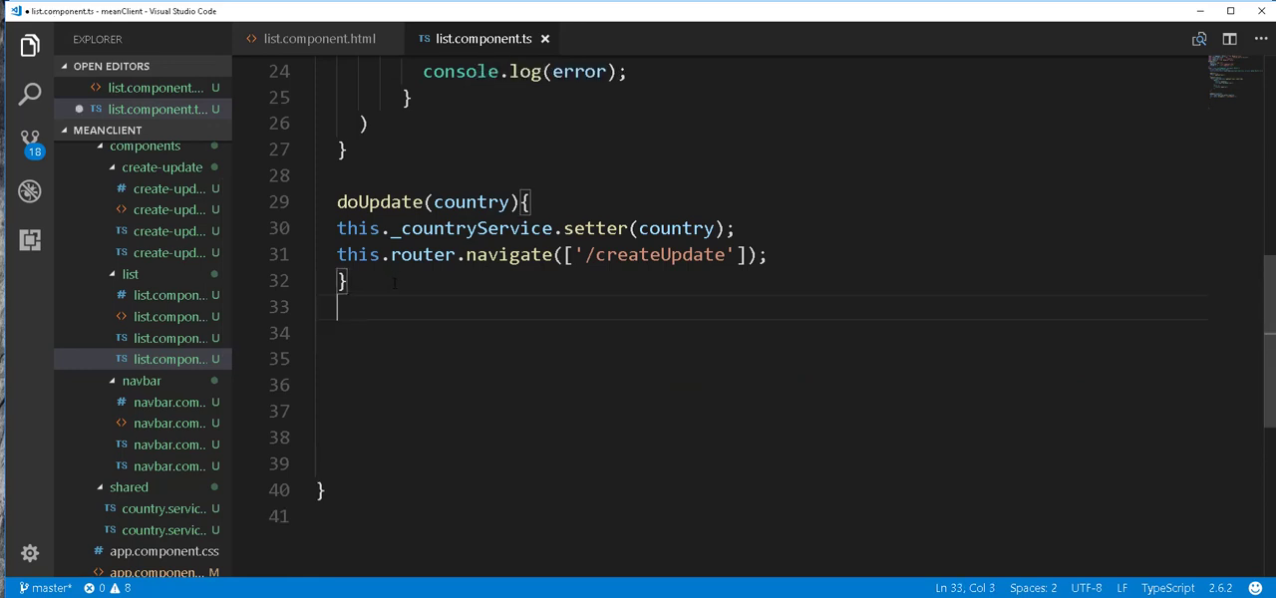
Add a doDelete(country) method calling this._countryService.deleteCountry(country._id).
{"action": "type", "text": "doDelete(country)"}
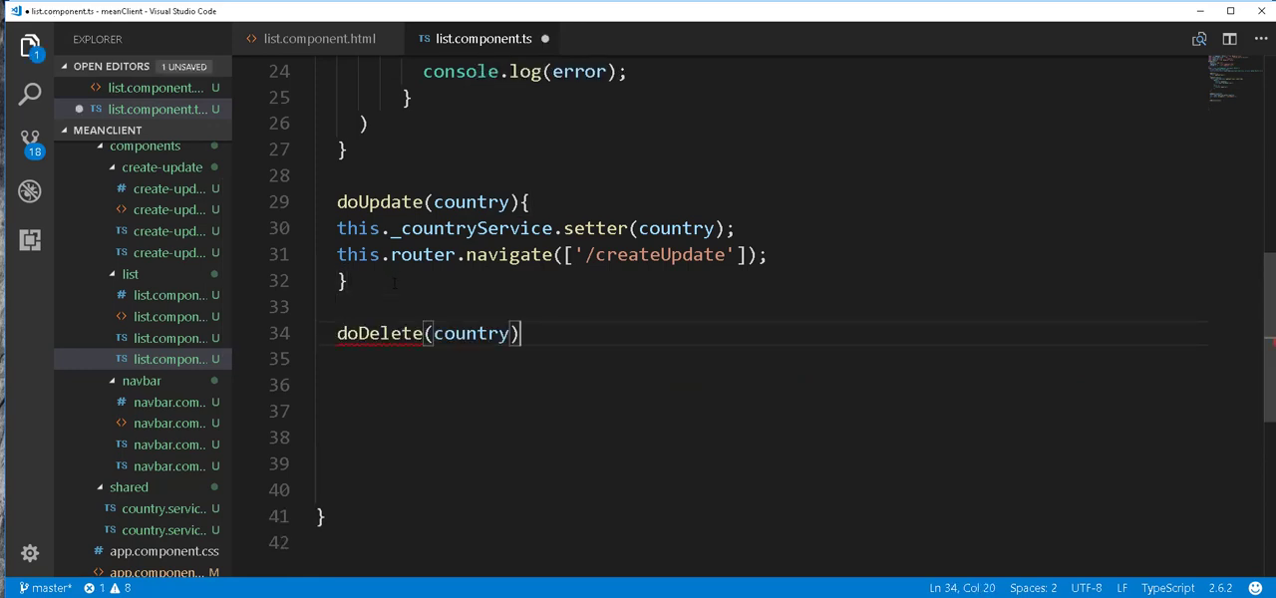
{"action": "type", "text": "{"}
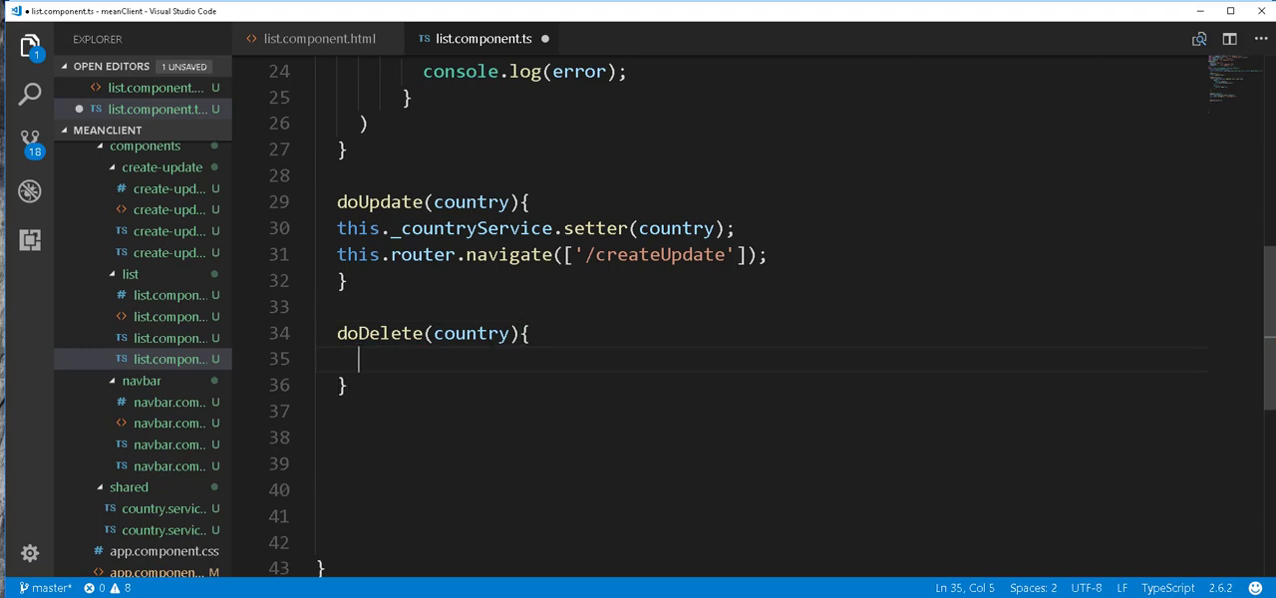
{"action": "double_click", "coordinate": [470, 333]}
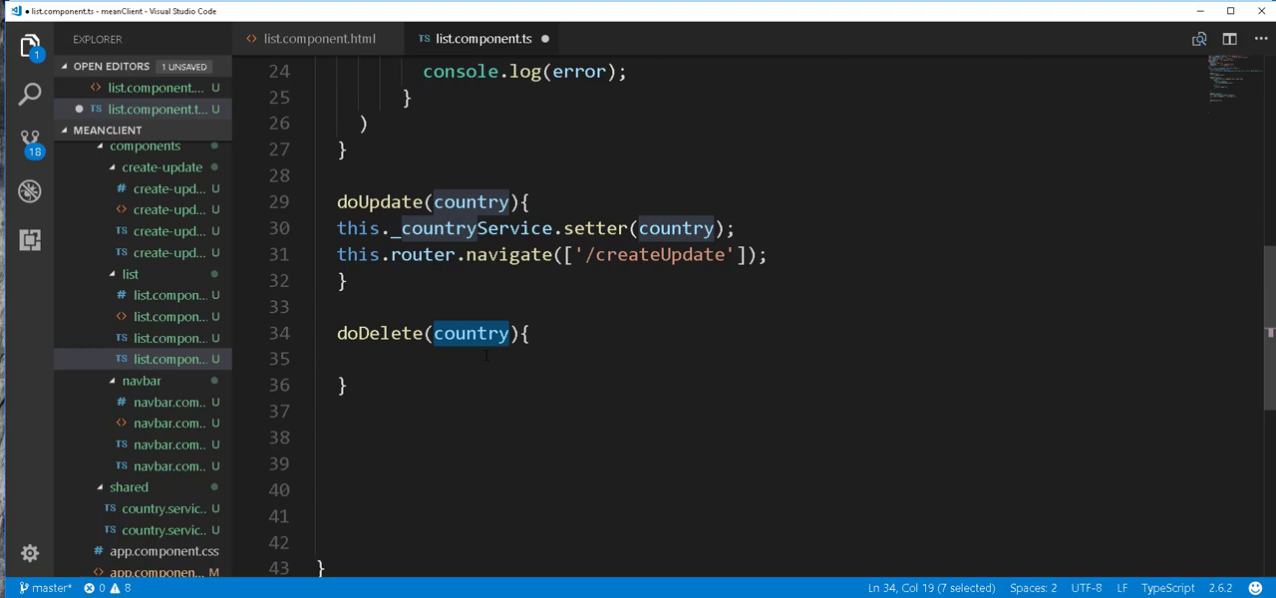
{"action": "type", "text": "this"}
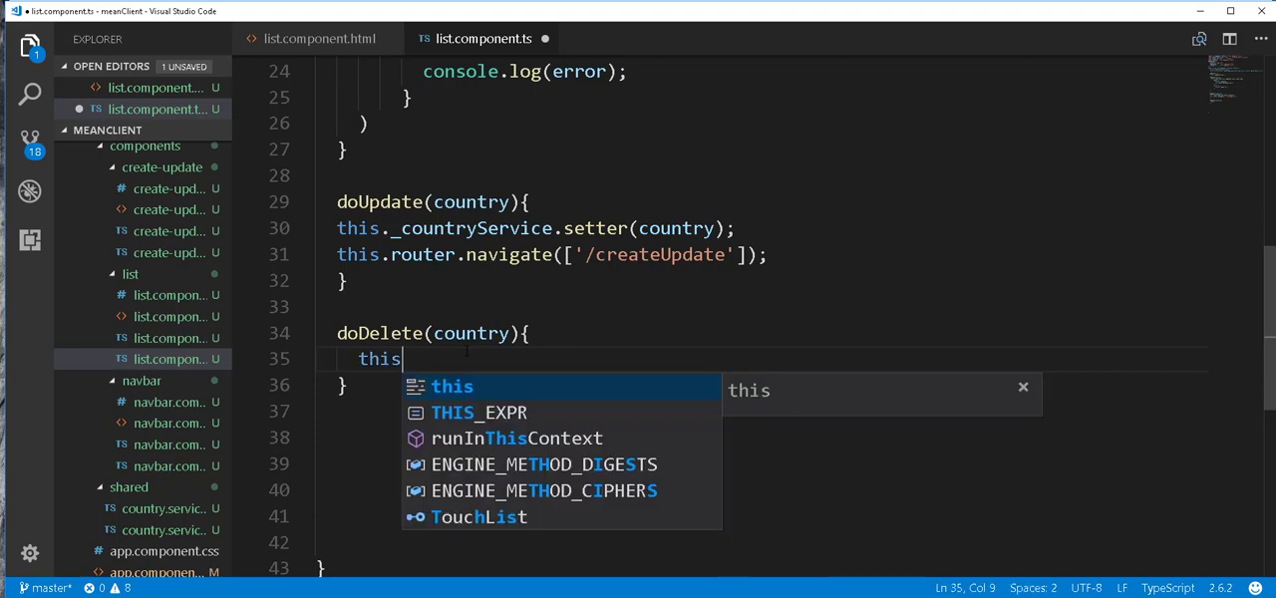
{"action": "type", "text": "._countryService"}
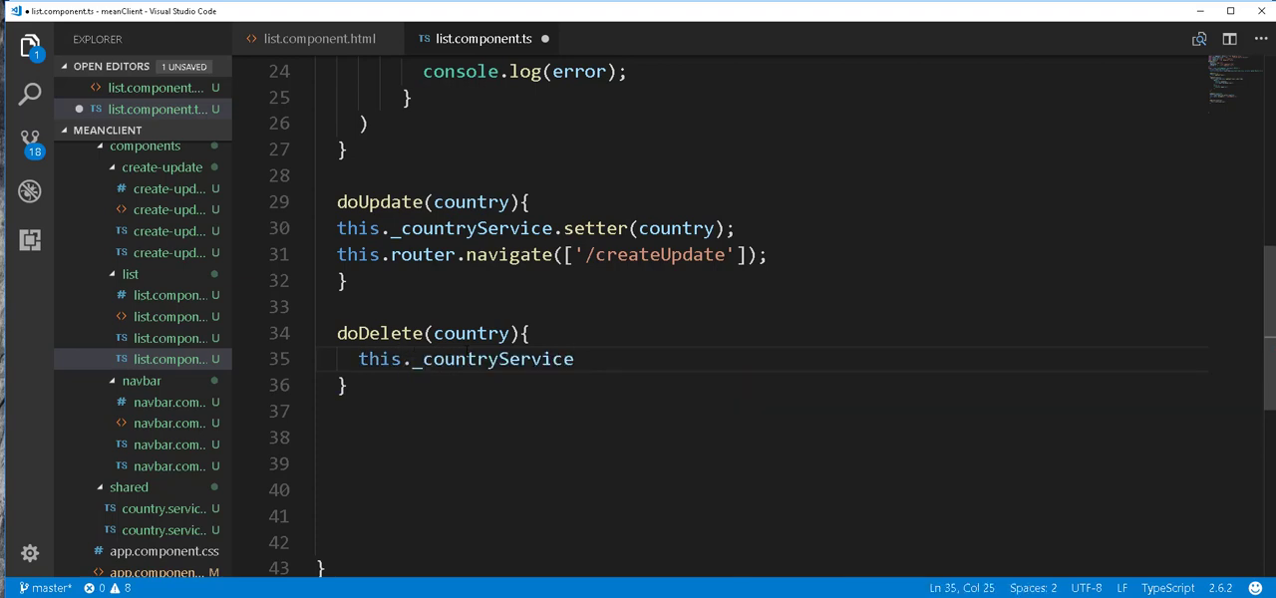
{"action": "type", "text": ".deleteCountry"}
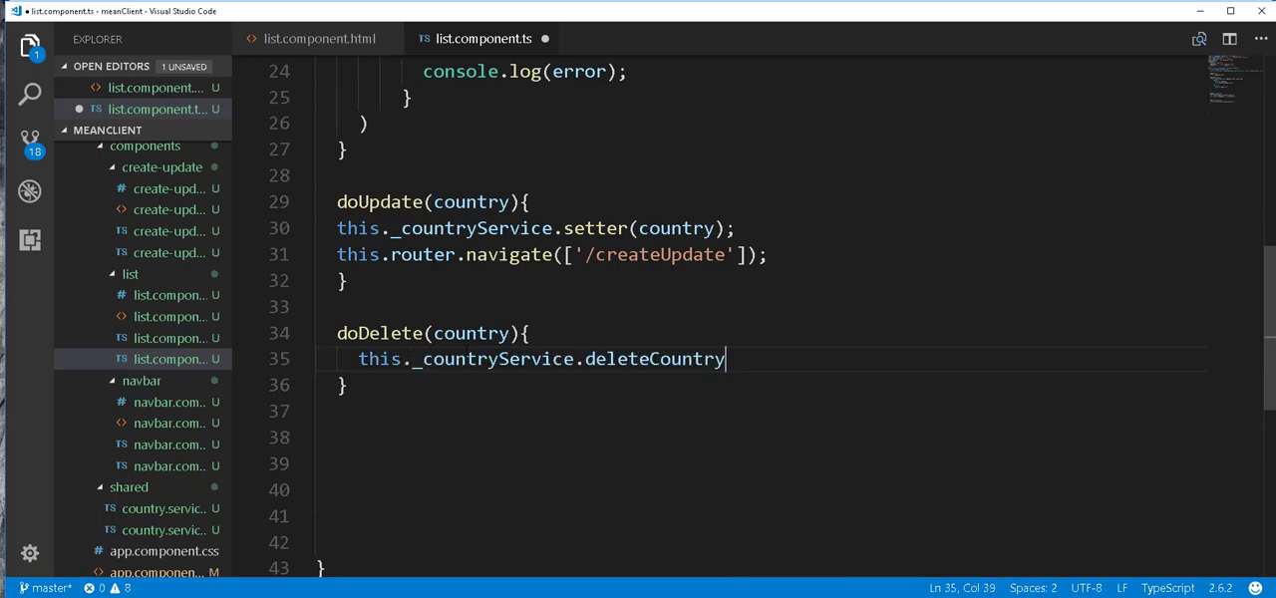
{"action": "type", "text": "(co"}
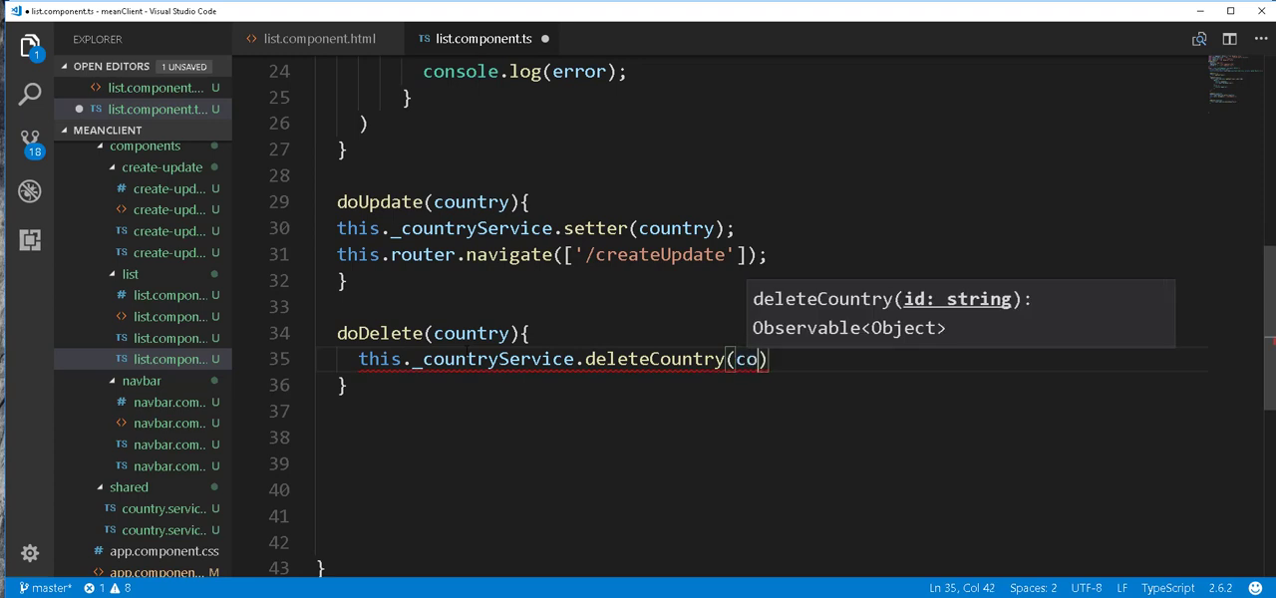
{"action": "type", "text": "untry."}
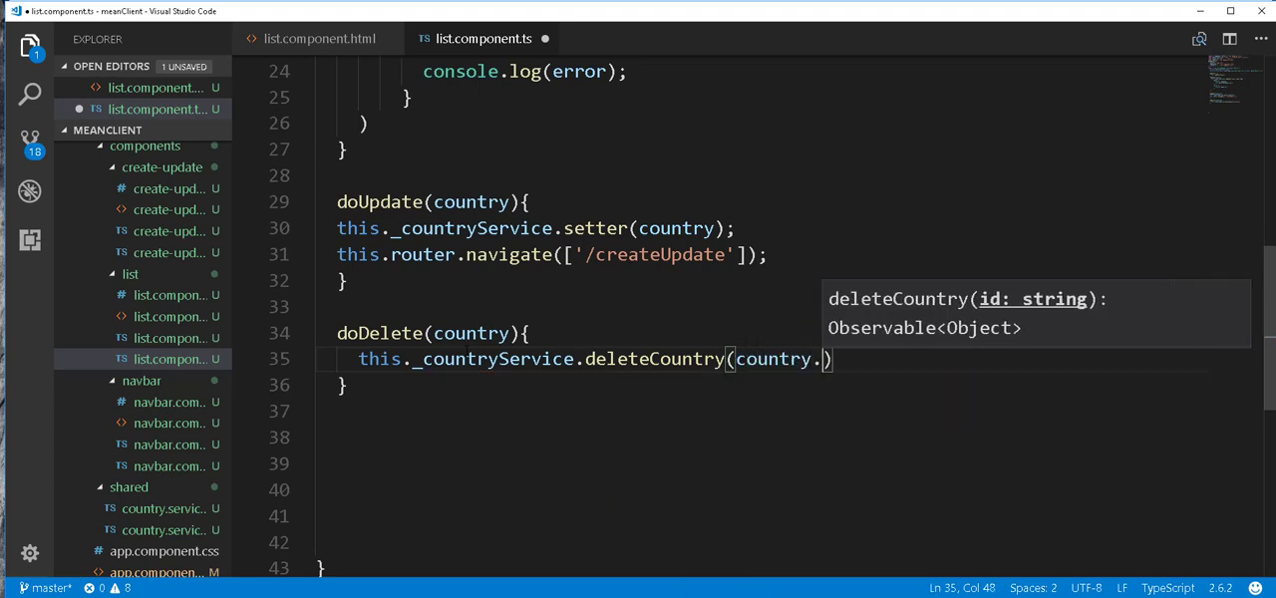
{"action": "type", "text": "_id"}
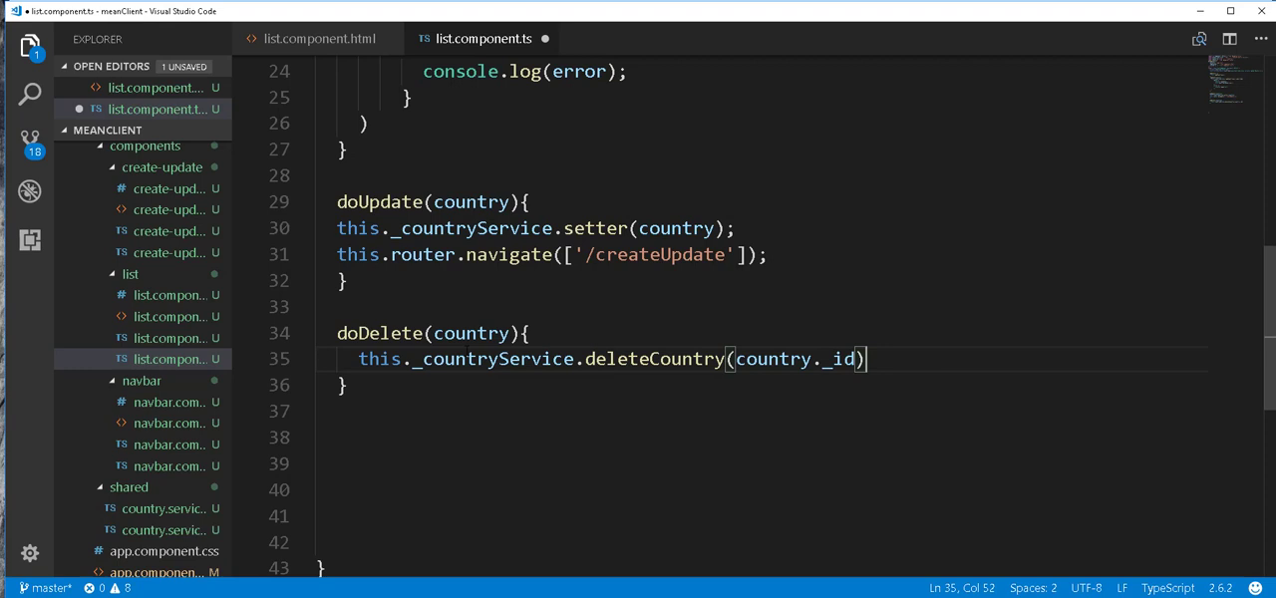
Subscribe to deleteCountry with empty data=> and error=> handlers.
{"action": "type", "text": ".subscribe("}
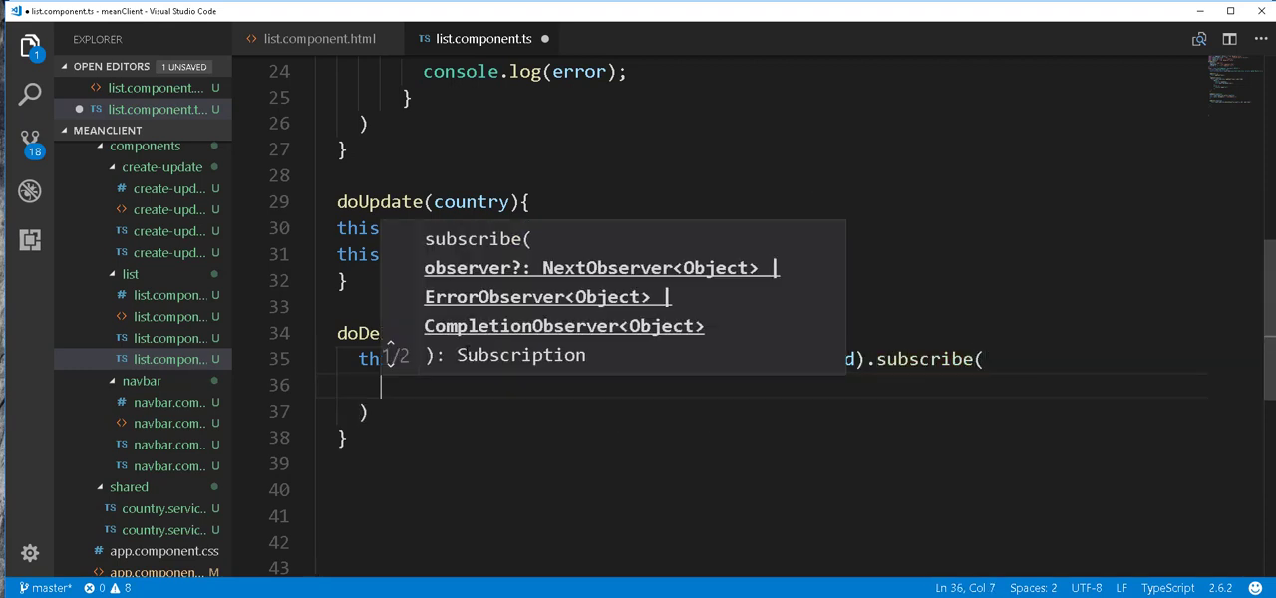
{"action": "type", "text": "data"}
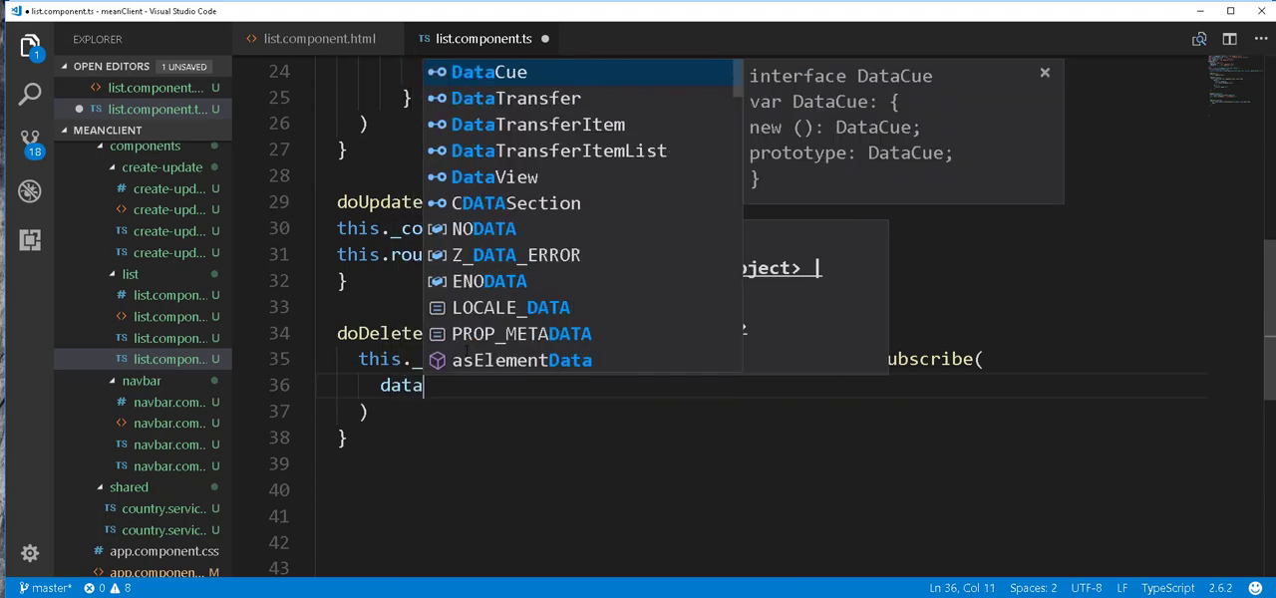
{"action": "type", "text": "=>"}
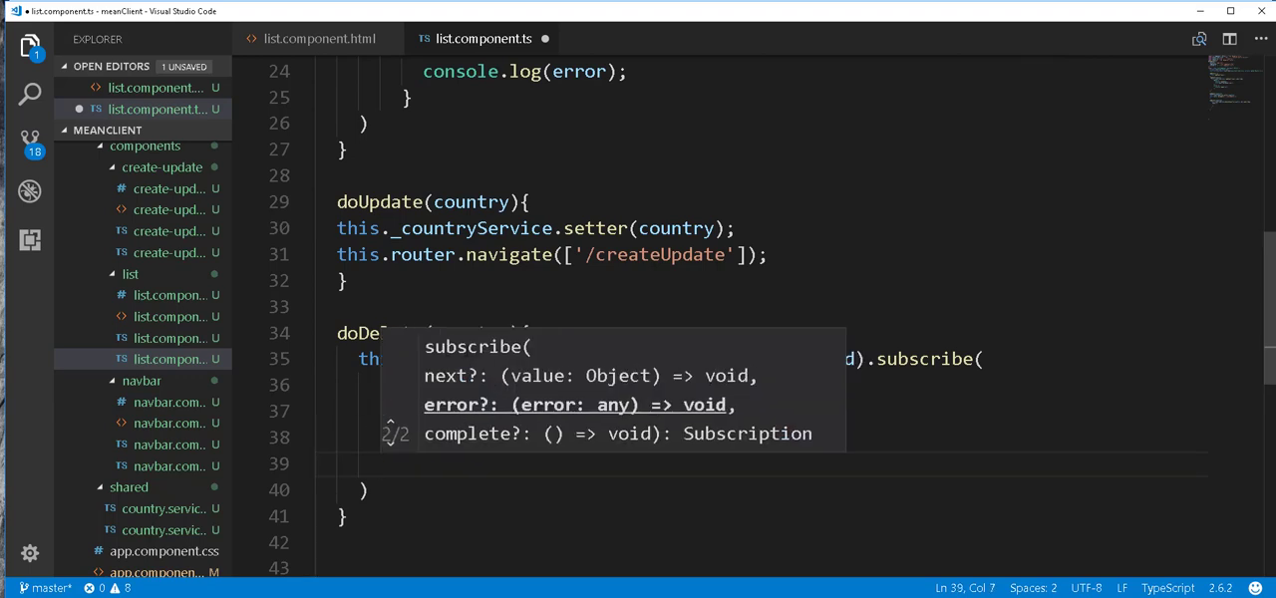
{"action": "type", "text": "error"}
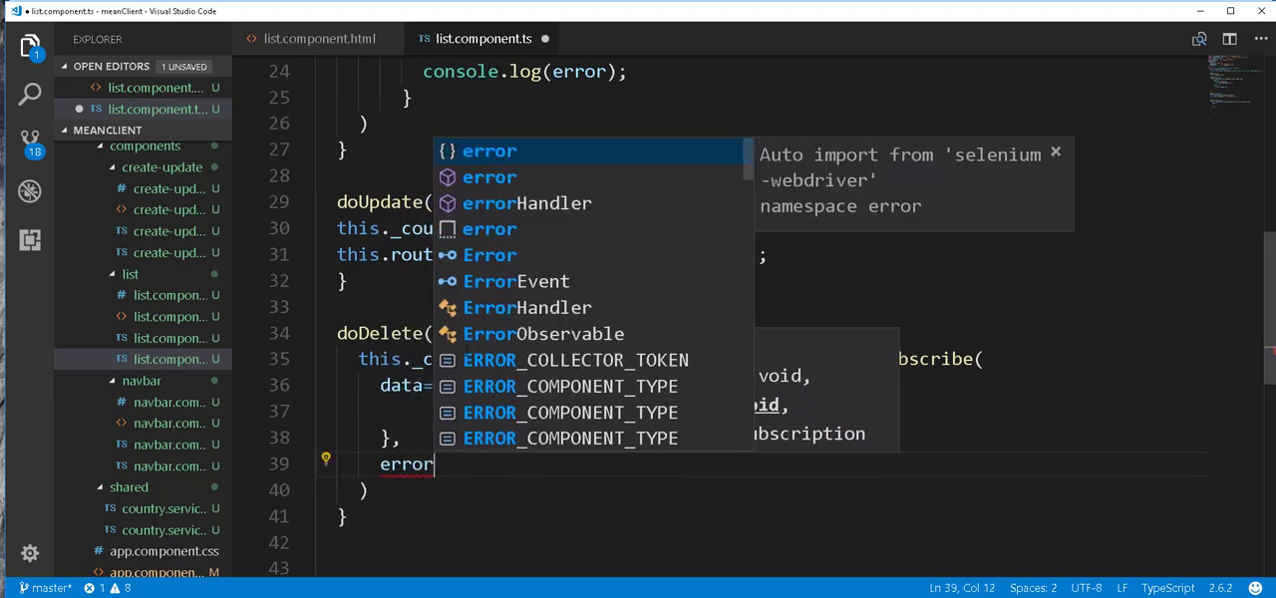
{"action": "type", "text": "=>{"}
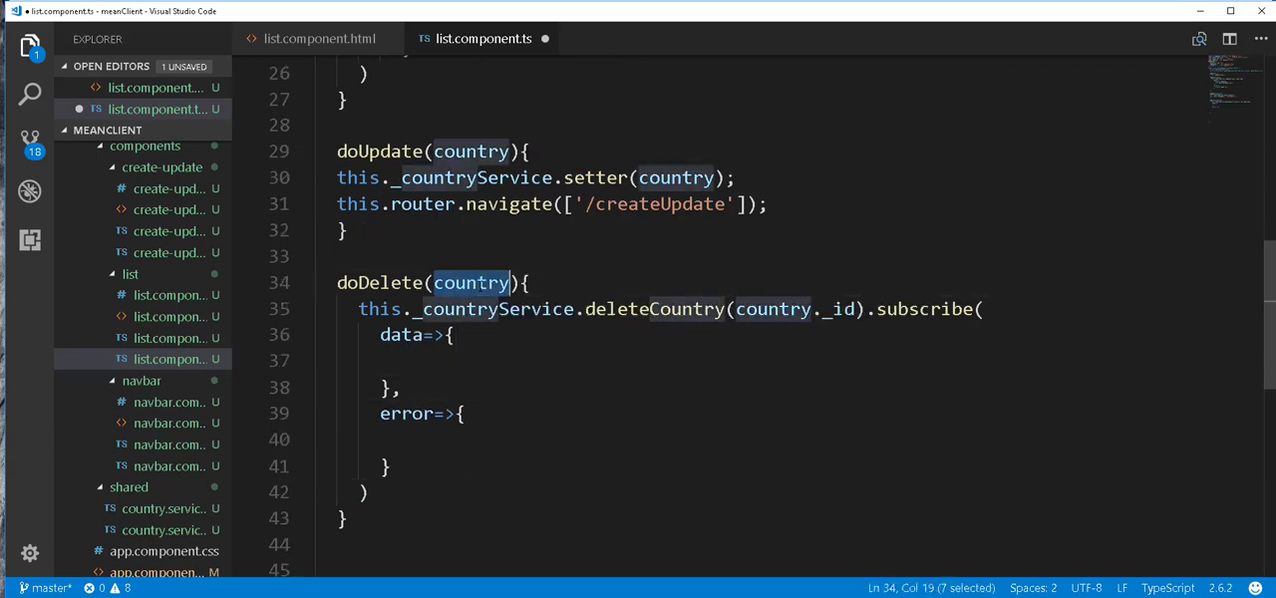
In the data callback, write this.countries.splice(this.countries.indexOf(country),1);.
{"action": "scroll", "scroll_direction": "down", "scroll_amount": 3}
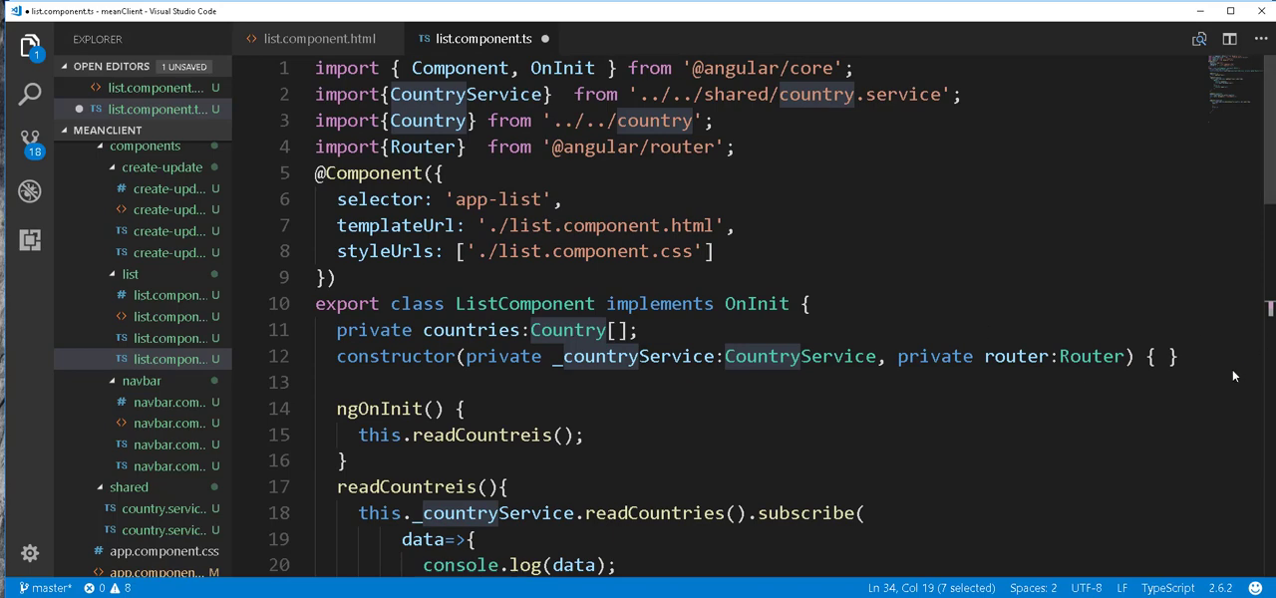
{"action": "scroll", "scroll_direction": "down", "scroll_amount": 3}
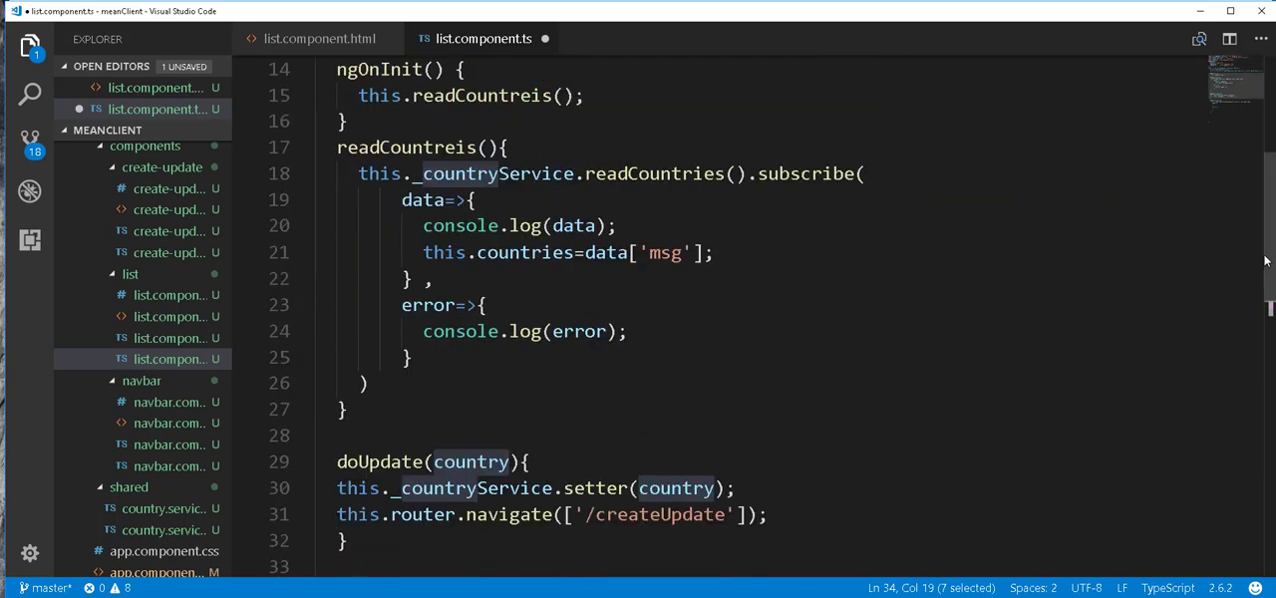
{"action": "scroll", "scroll_direction": "down", "scroll_amount": 3}
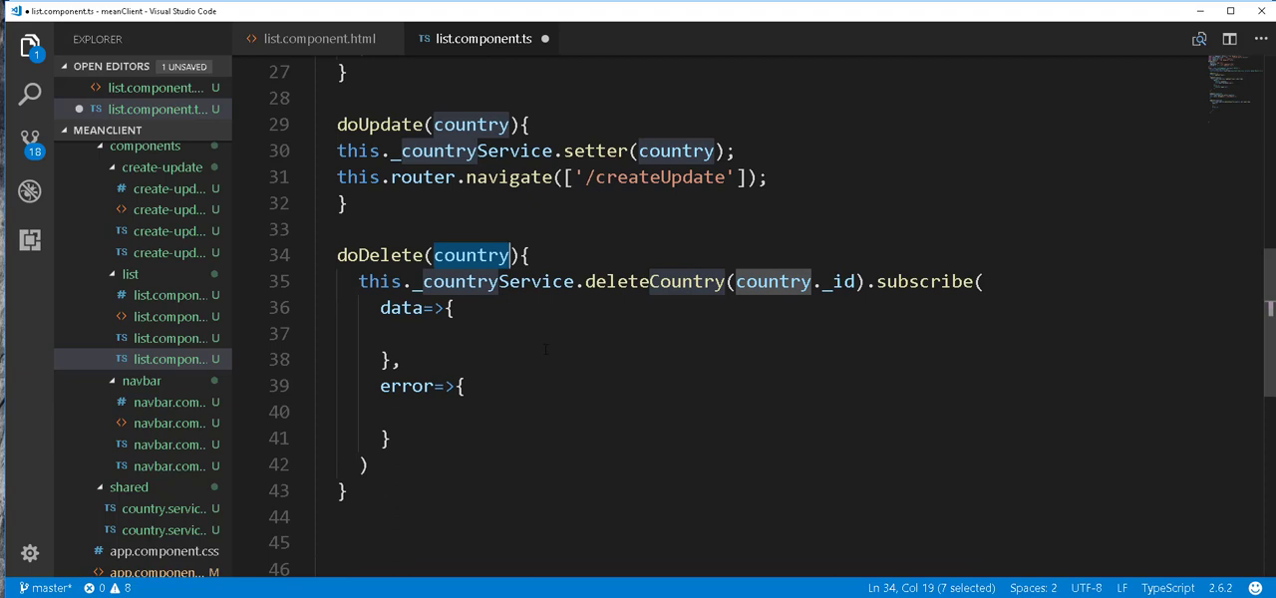
{"action": "type", "text": "this"}
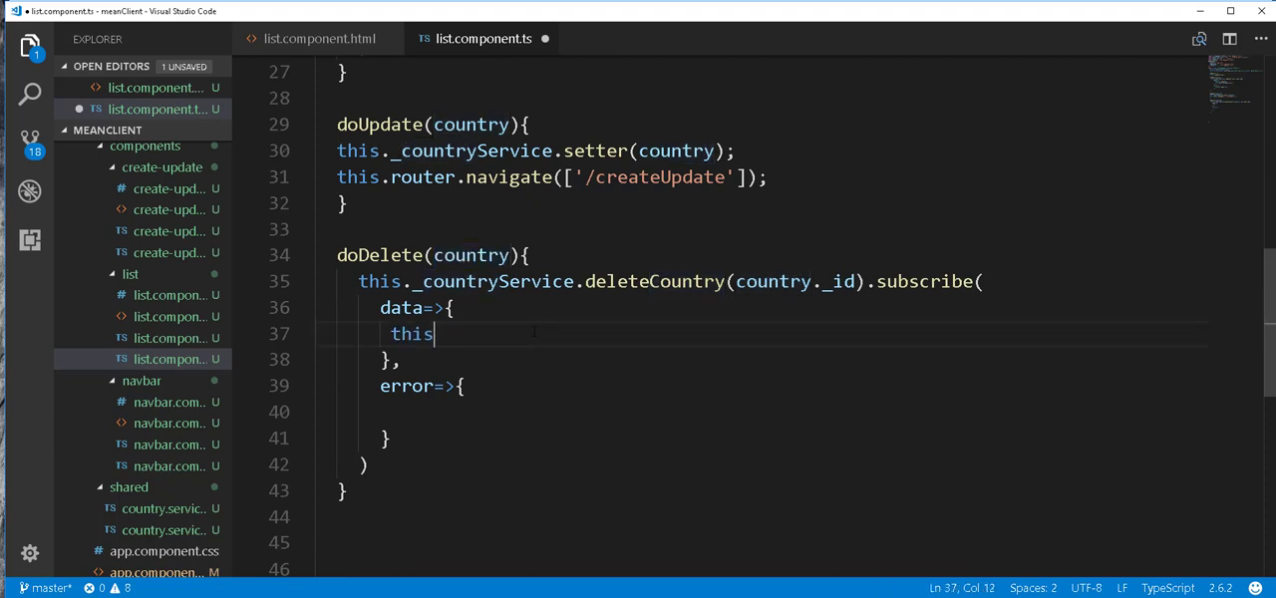
{"action": "type", "text": ".countries"}
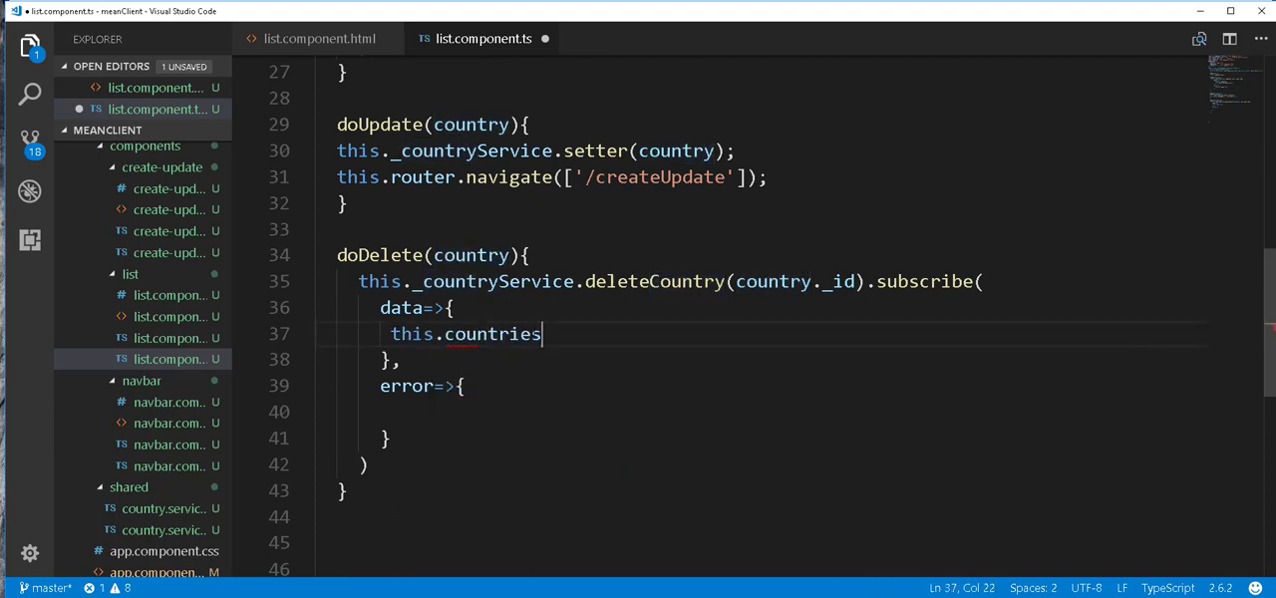
{"action": "type", "text": ".splice"}
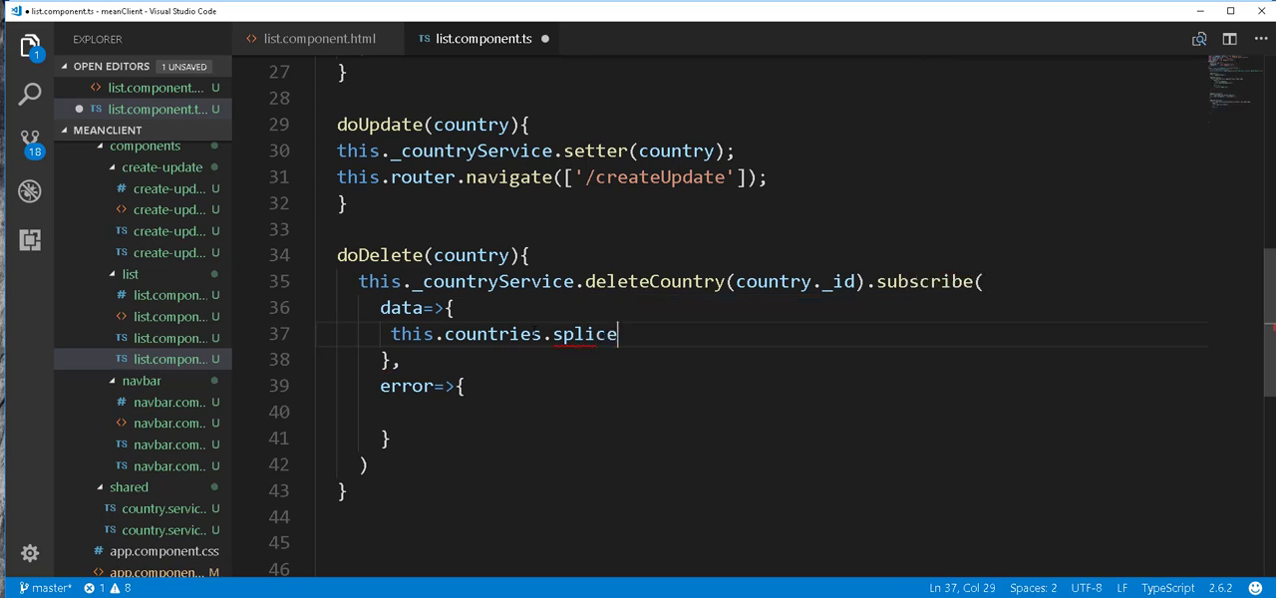
{"action": "type", "text": "()"}
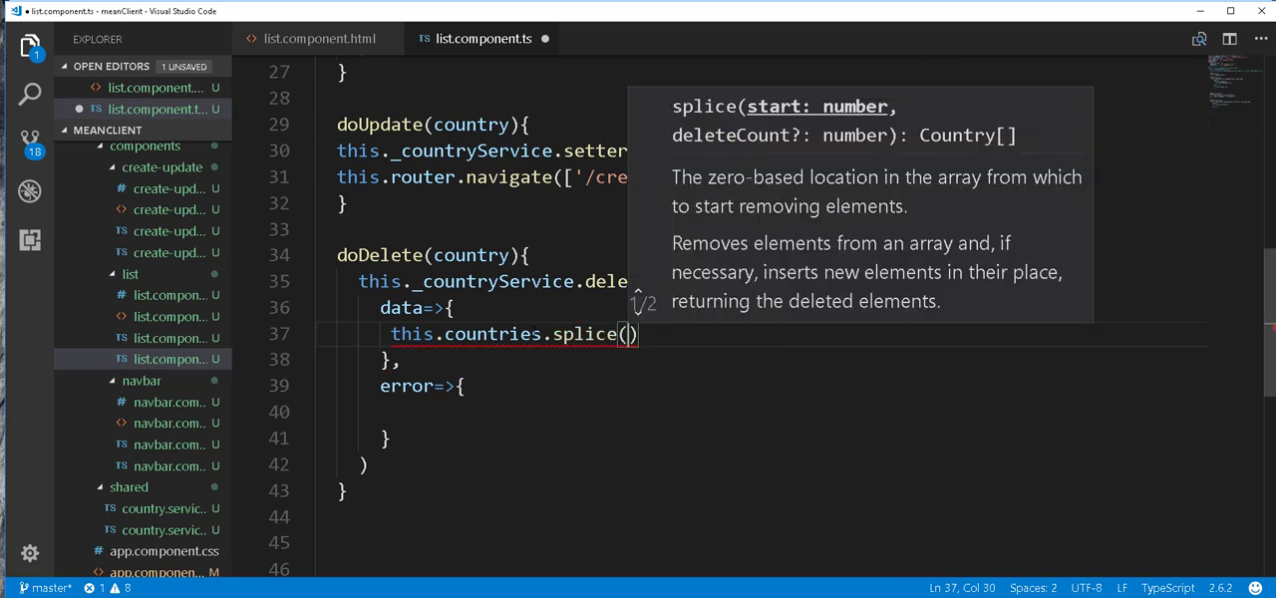
{"action": "type", "text": "this.countries.indexOf"}
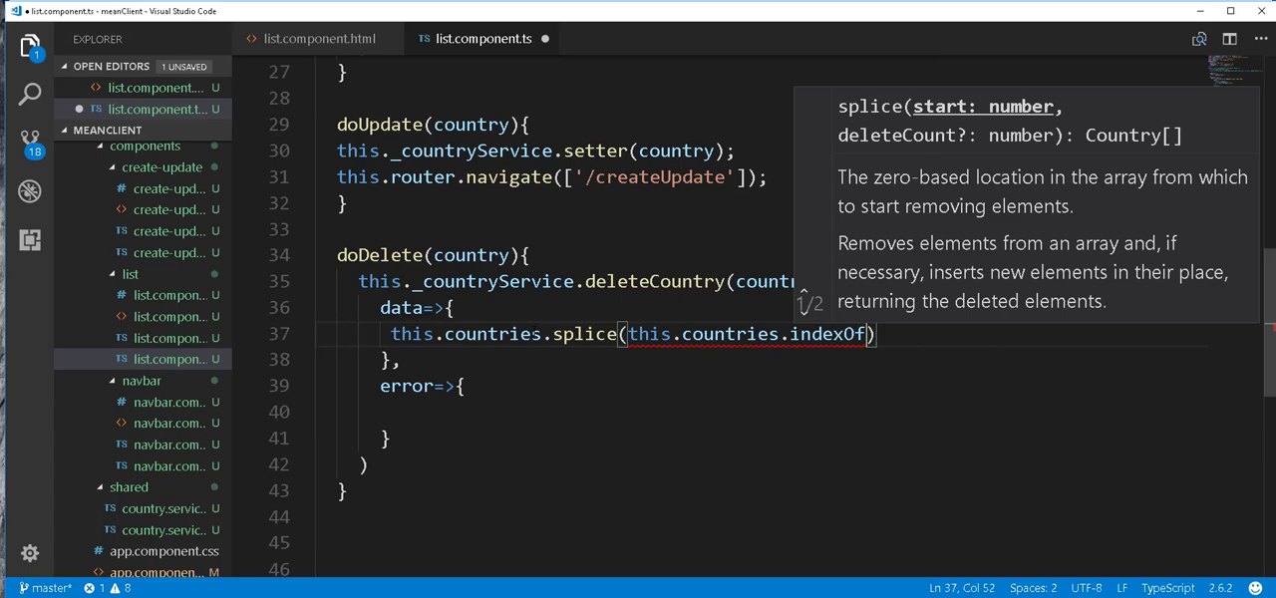
{"action": "type", "text": "country"}
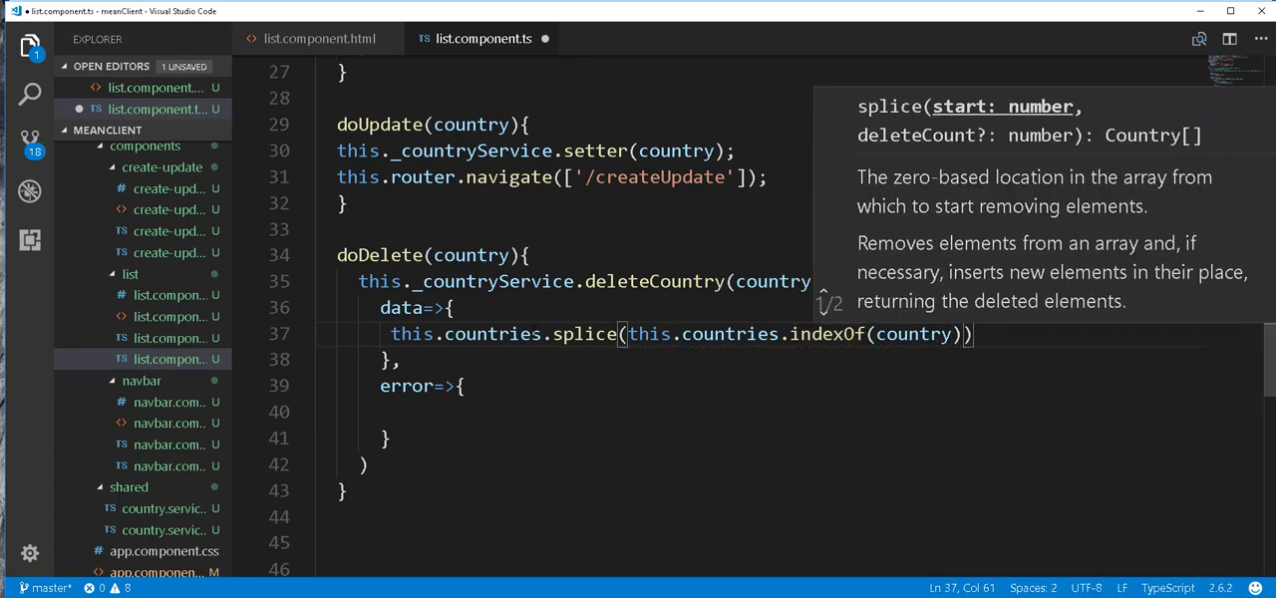
{"action": "type", "text": ",1"}
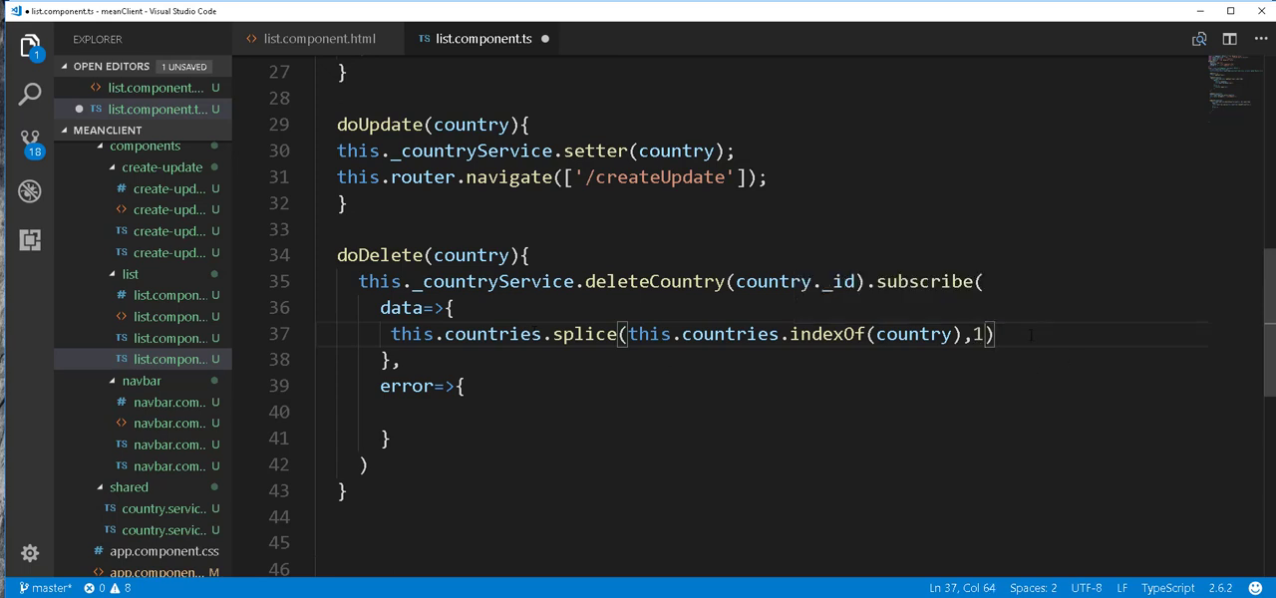
{"action": "type", "text": ";"}
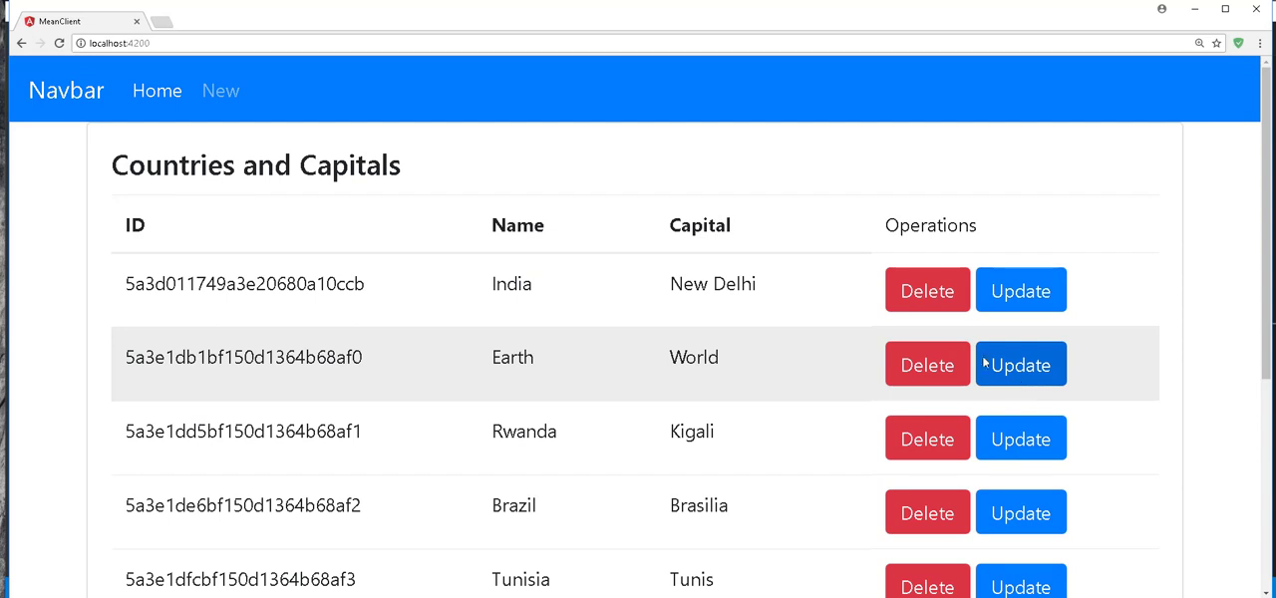
Update the Earth row to name Jupita with capital No Capital and submit.
{"action": "left_click", "coordinate": [1021, 363]}
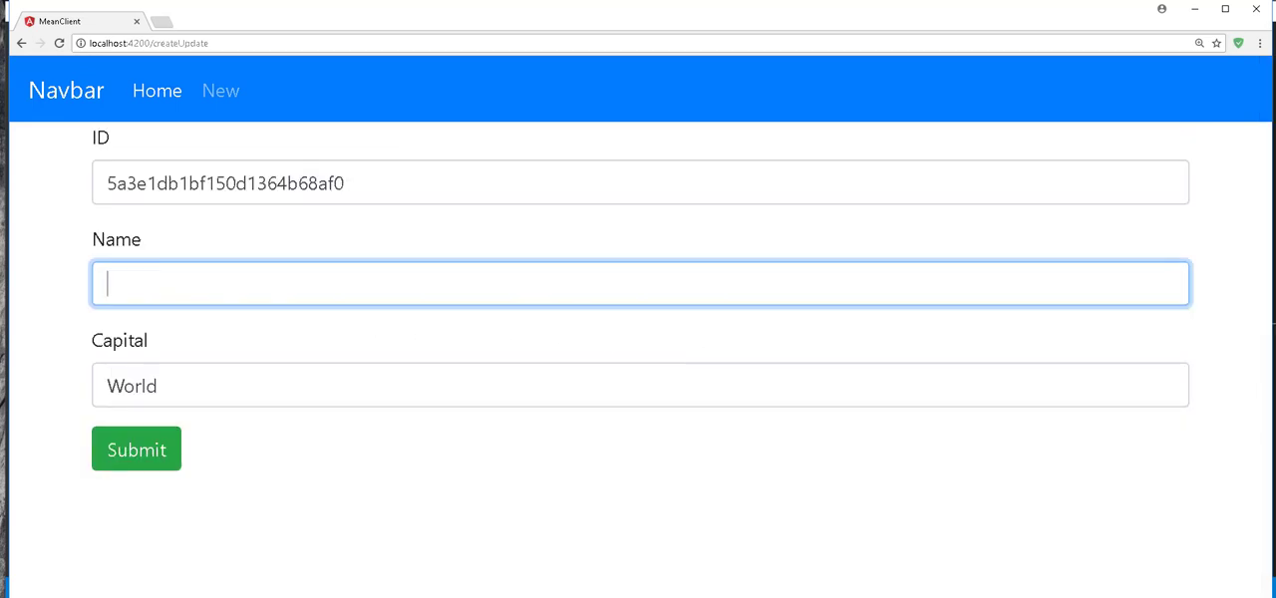
{"action": "type", "text": "Jupita"}
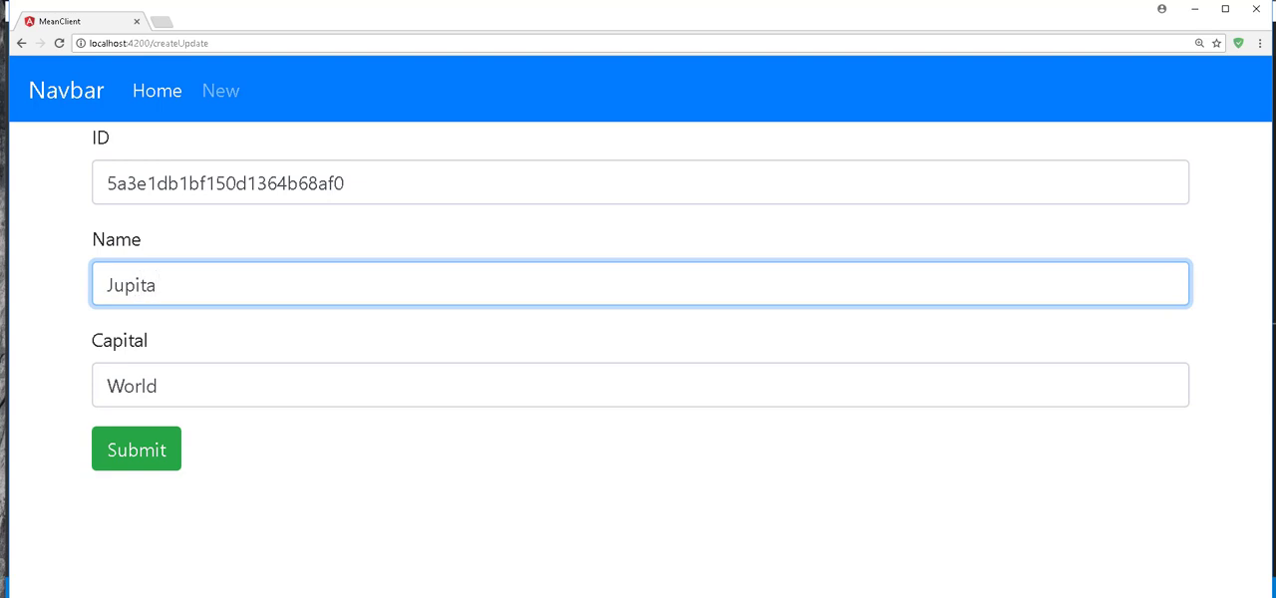
{"action": "double_click", "coordinate": [131, 387]}
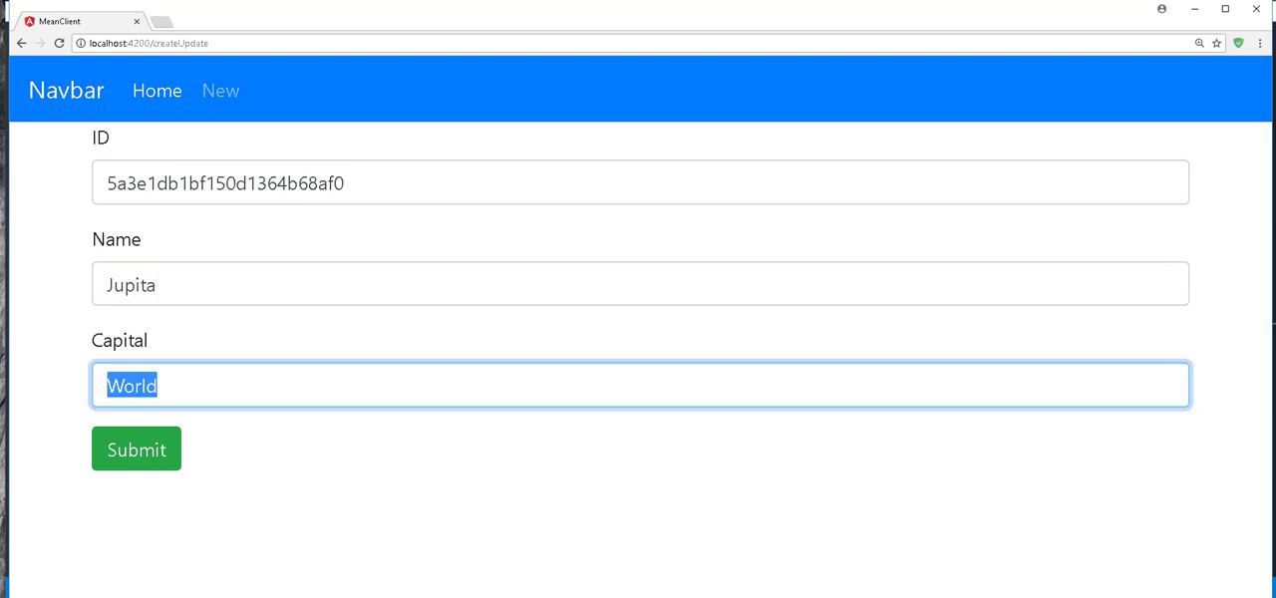
{"action": "type", "text": "No Capital"}
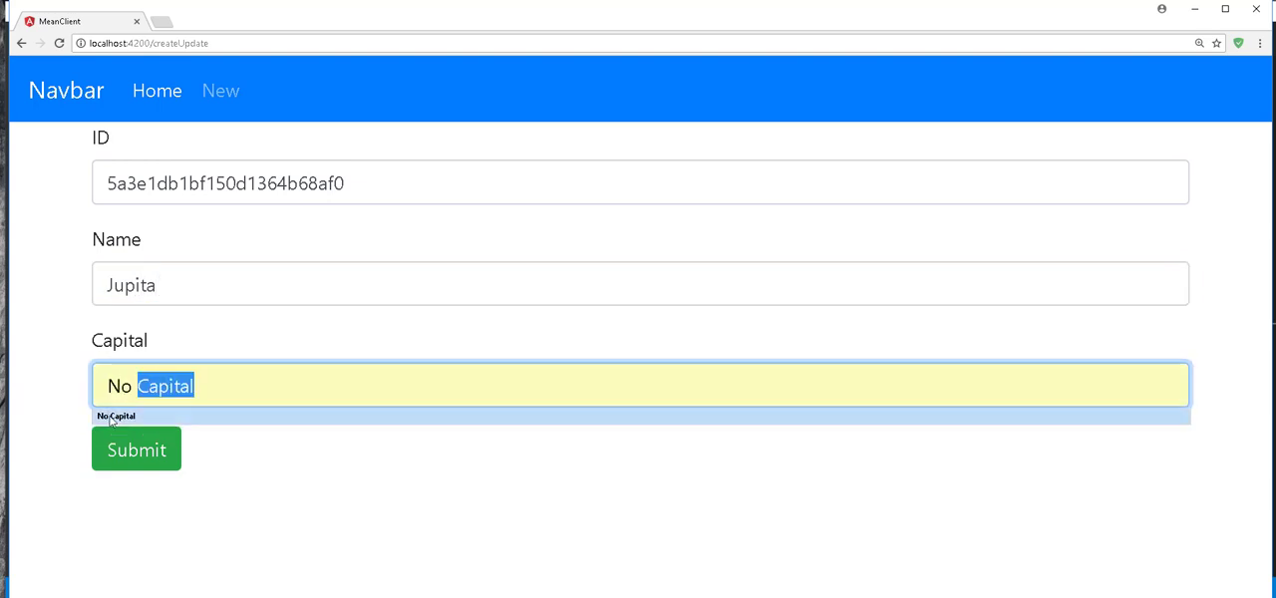
{"action": "left_click", "coordinate": [135, 451]}
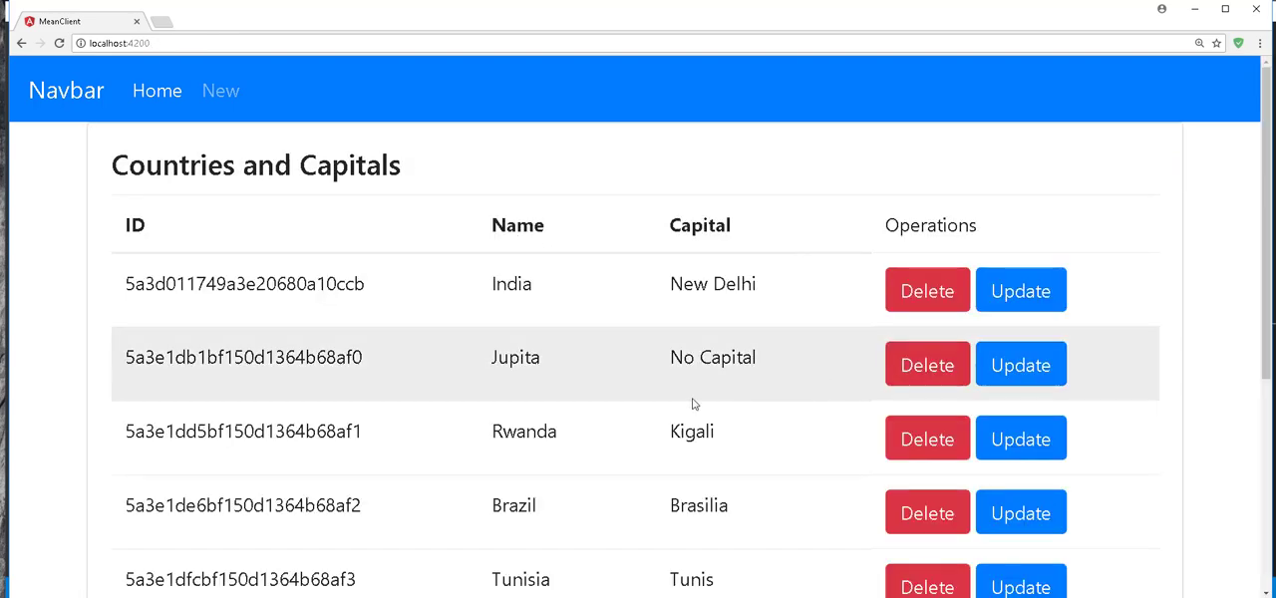
Scroll through the table to confirm the Jupita row was removed.
{"action": "scroll", "scroll_direction": "down", "scroll_amount": 3}
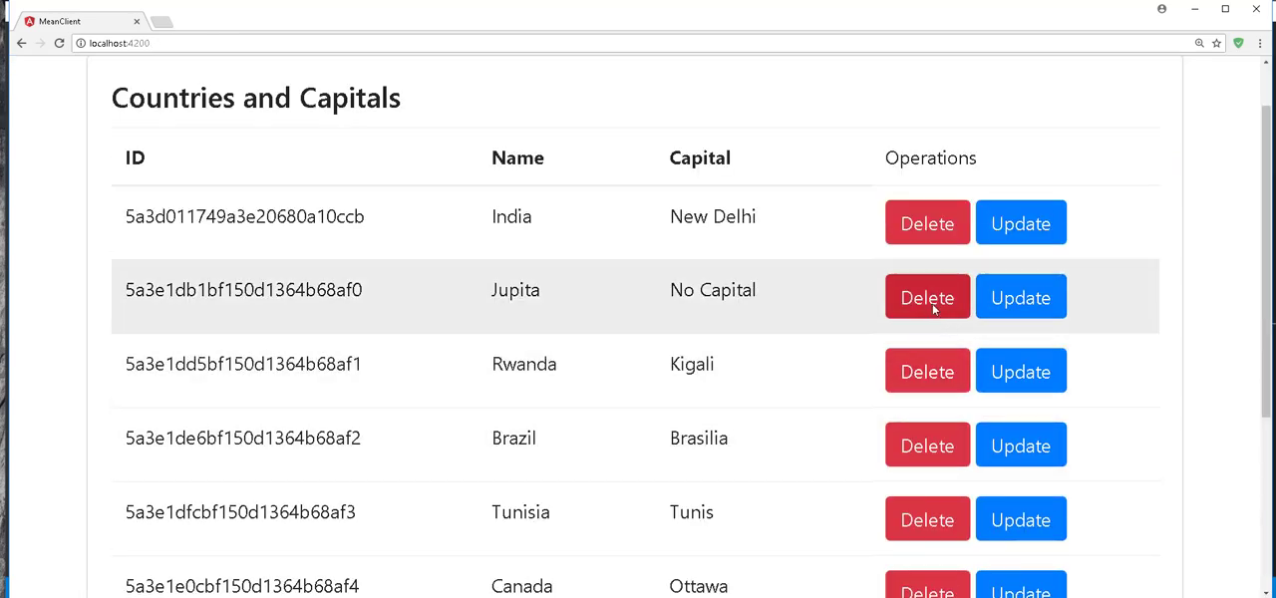
{"action": "scroll", "scroll_direction": "down", "scroll_amount": 3}
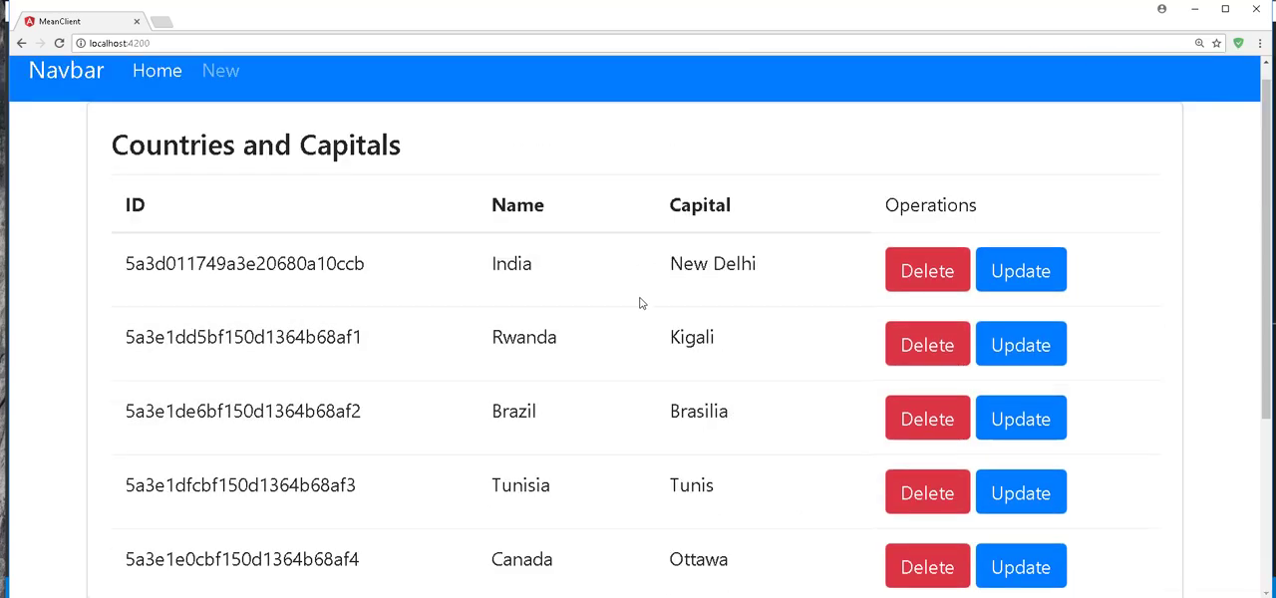
{"action": "scroll", "scroll_direction": "down", "scroll_amount": 3}
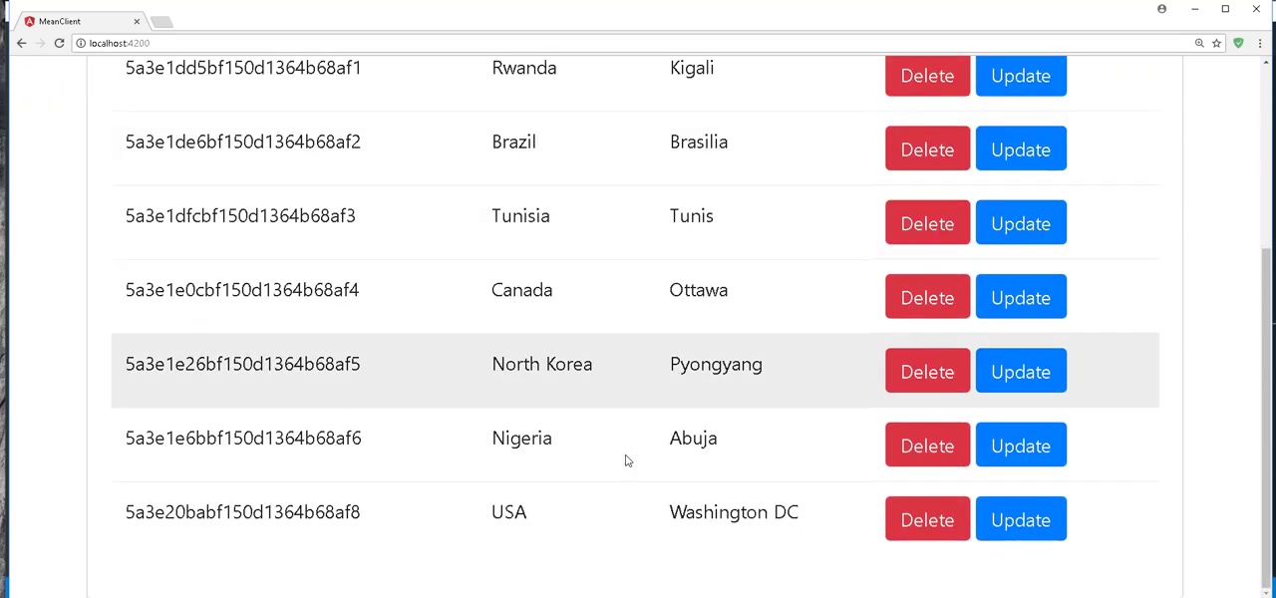
{"action": "mouse_move", "coordinate": [618, 460]}
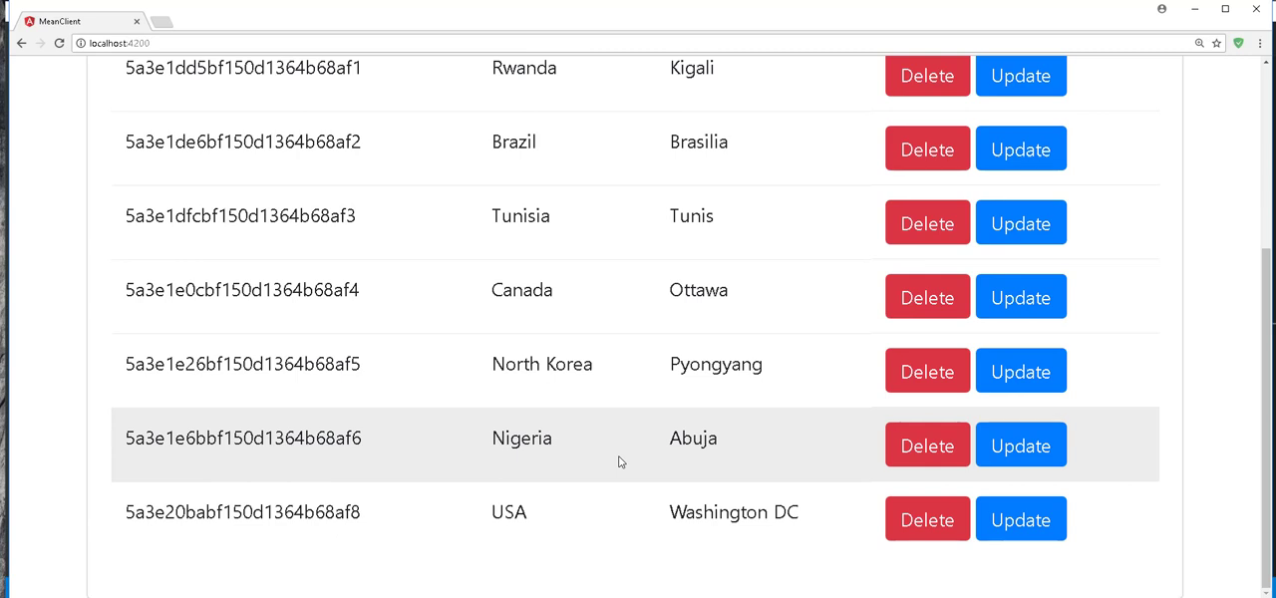